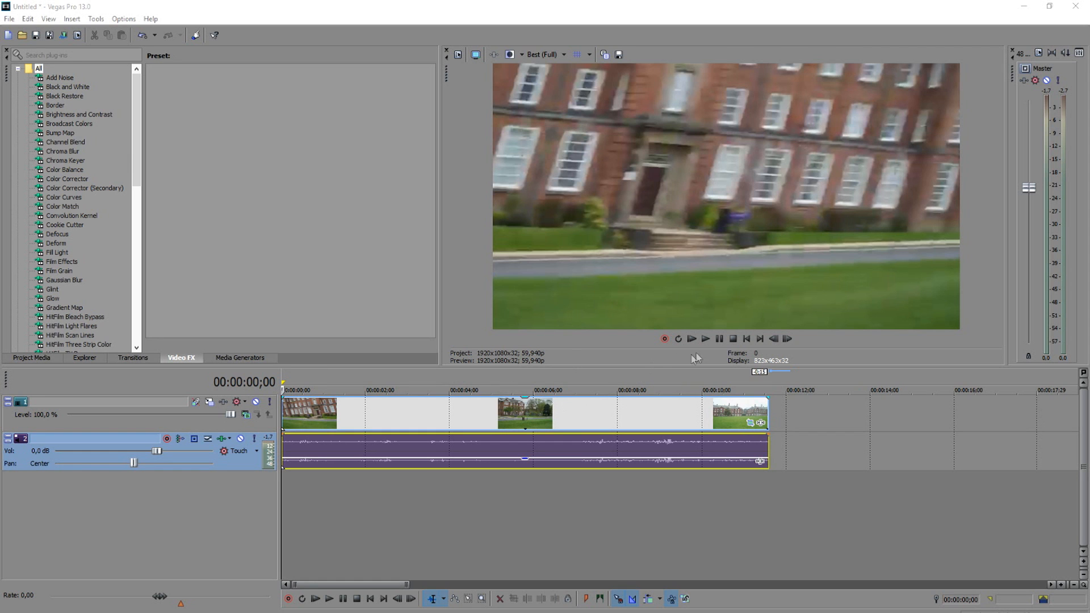
- Drop the Stabilize video effect onto the Shaky Footage clip with the Heavy Stabilization preset
{"action": "left_click", "coordinate": [691, 338]}
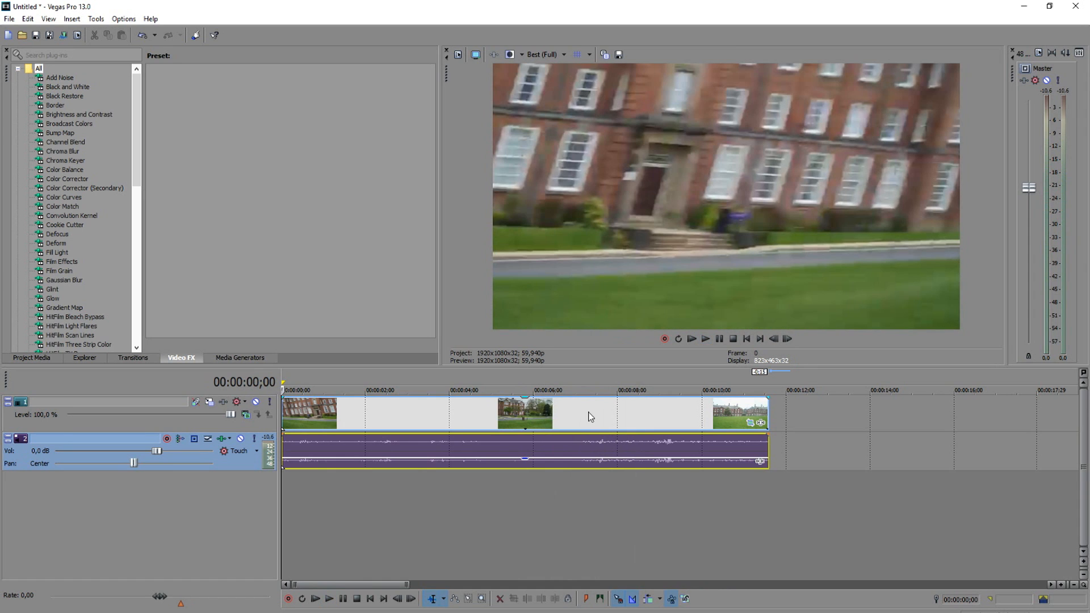
{"action": "mouse_move", "coordinate": [639, 381]}
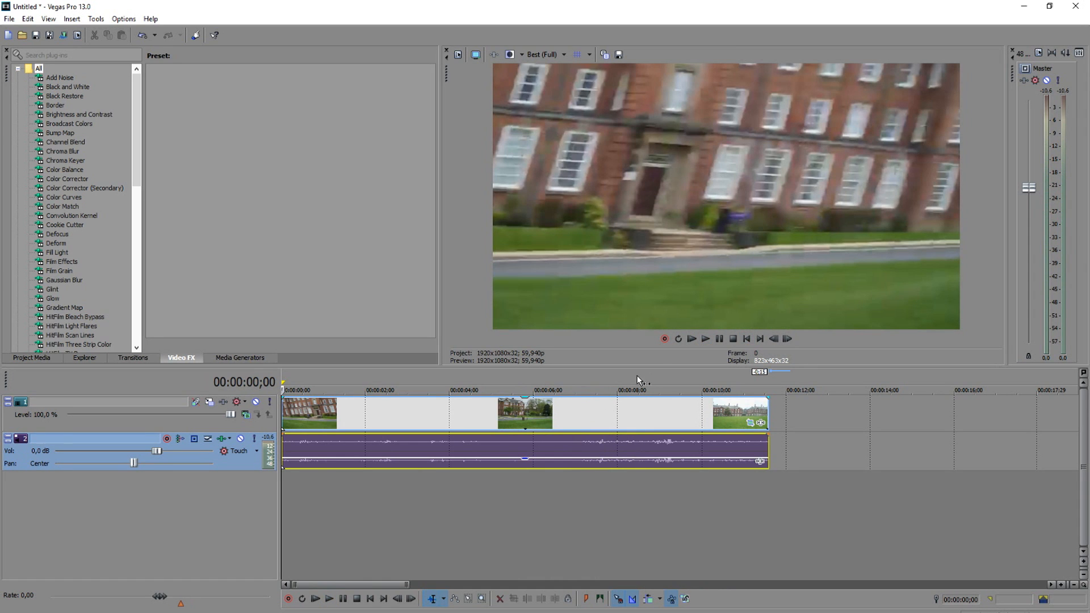
{"action": "mouse_move", "coordinate": [627, 385]}
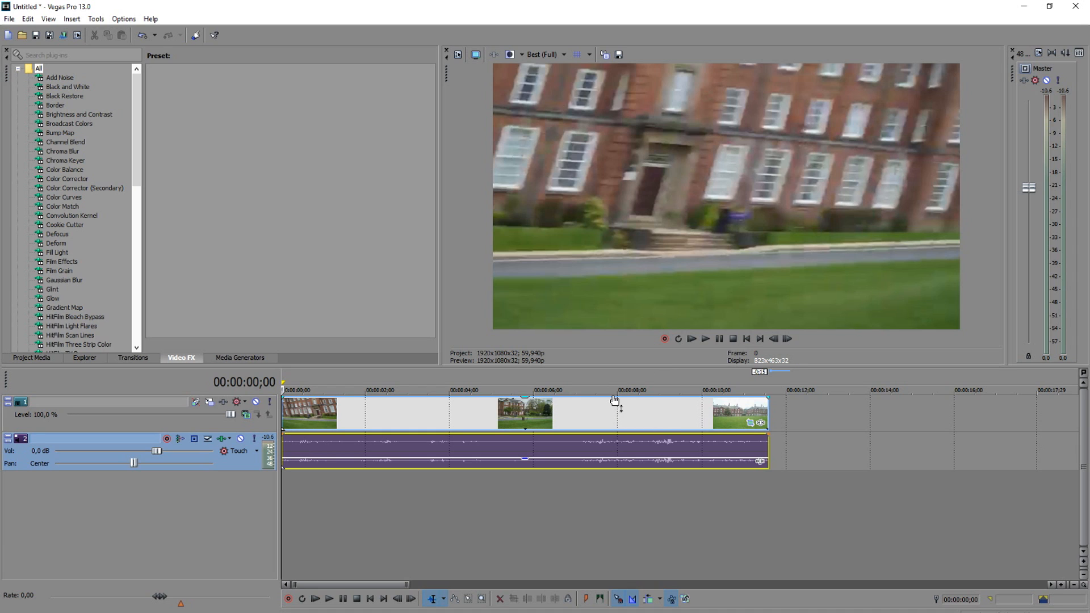
{"action": "mouse_move", "coordinate": [388, 444]}
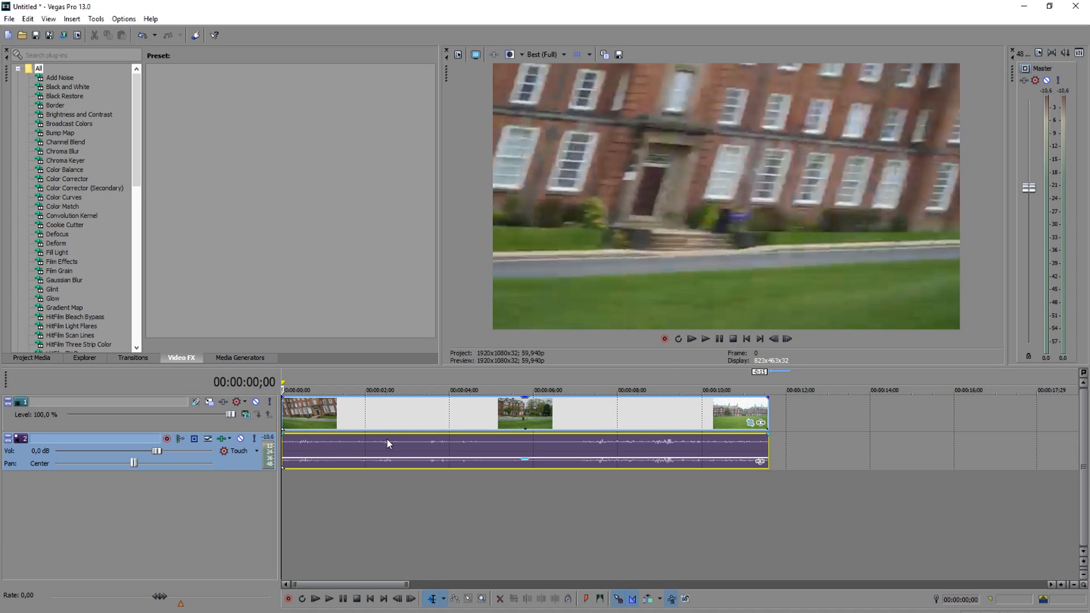
{"action": "mouse_move", "coordinate": [380, 442]}
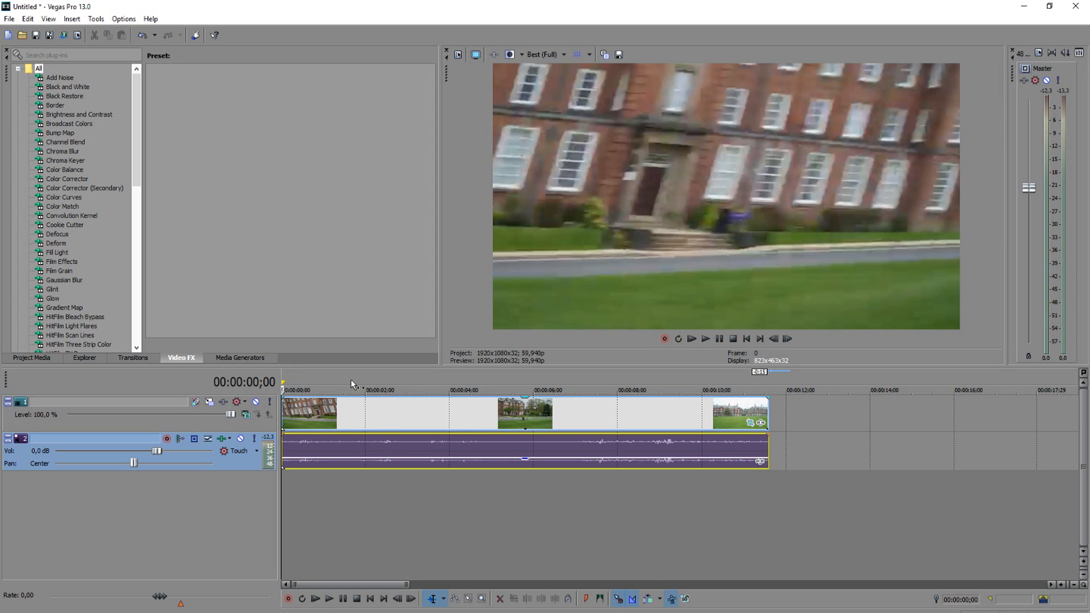
{"action": "mouse_move", "coordinate": [252, 336]}
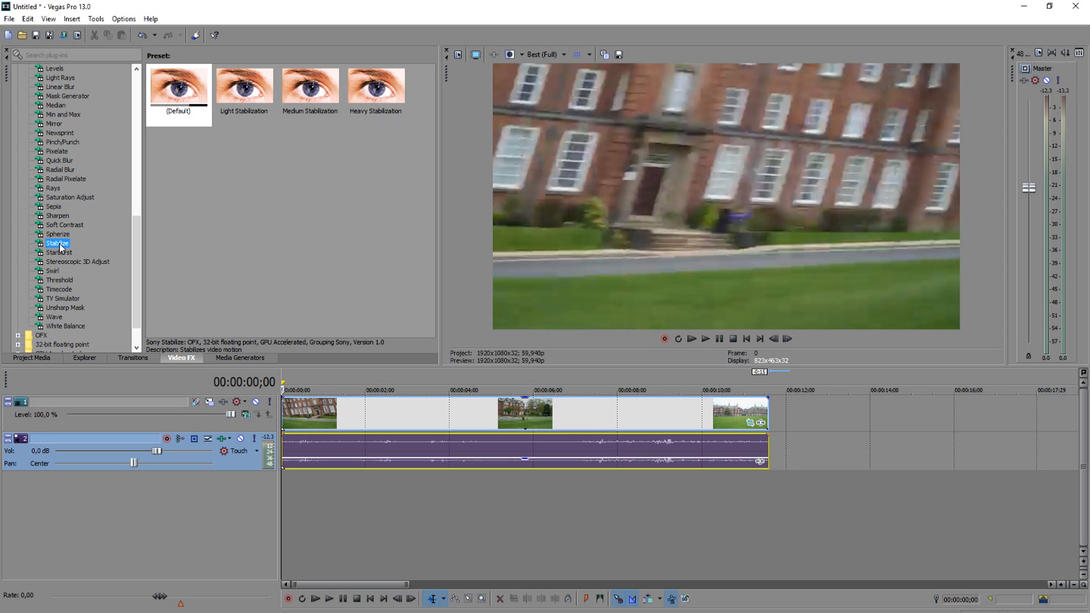
{"action": "double_click", "coordinate": [57, 243]}
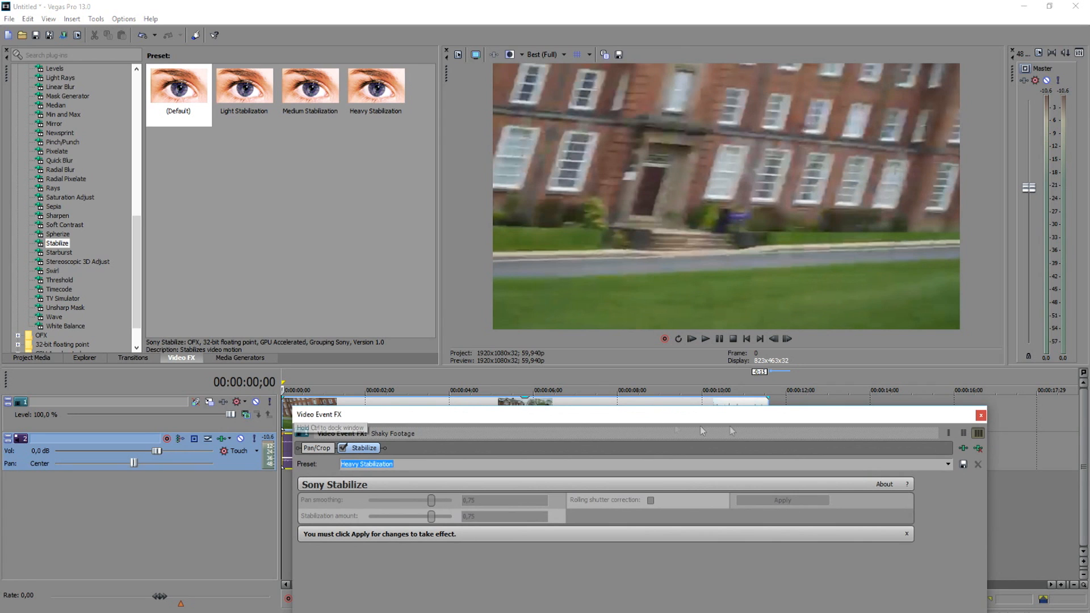
- Add a second Stabilize instance set to Heavy Stabilization and close its settings
{"action": "left_click", "coordinate": [981, 416]}
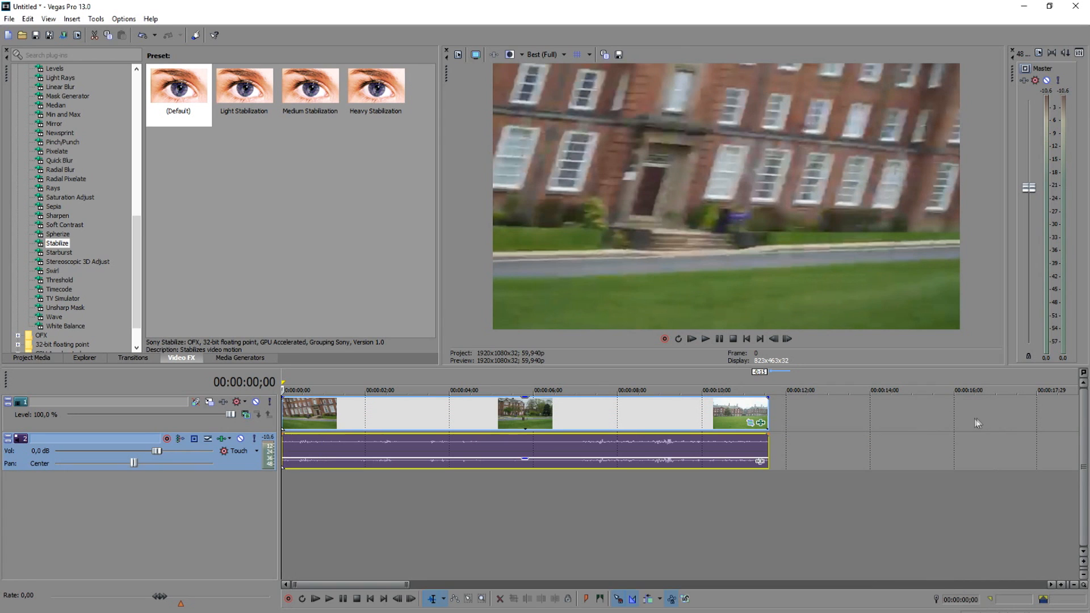
{"action": "mouse_move", "coordinate": [177, 331]}
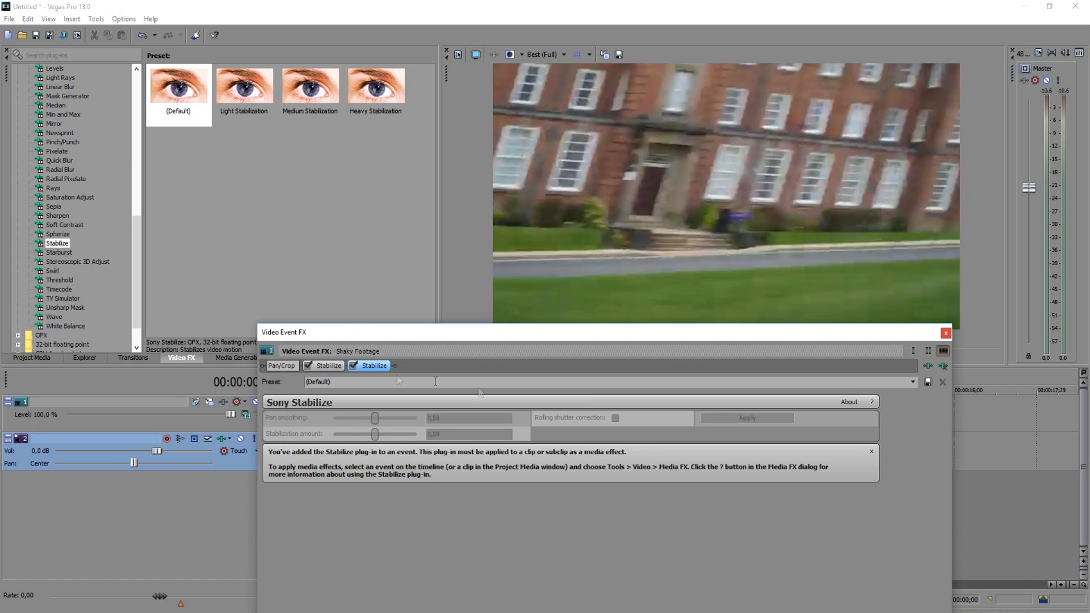
{"action": "left_click", "coordinate": [912, 381]}
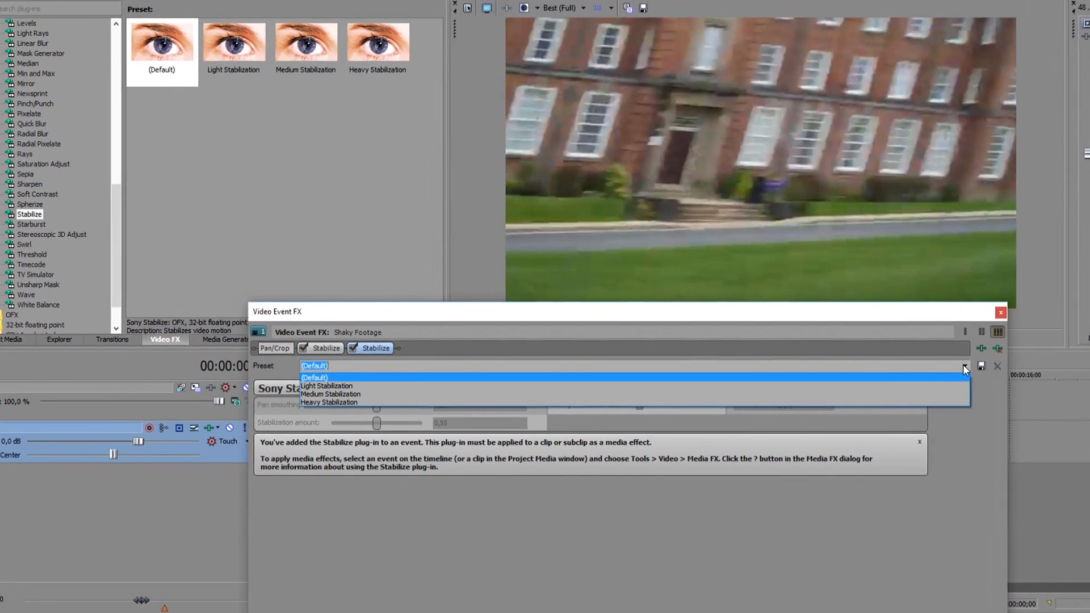
{"action": "left_click", "coordinate": [328, 403]}
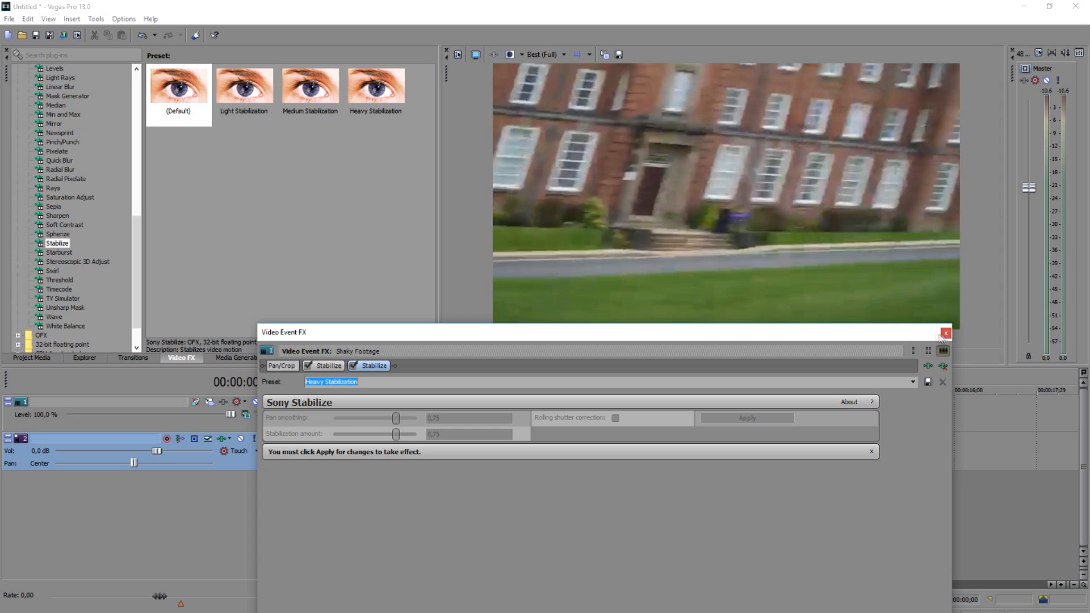
{"action": "left_click", "coordinate": [946, 333]}
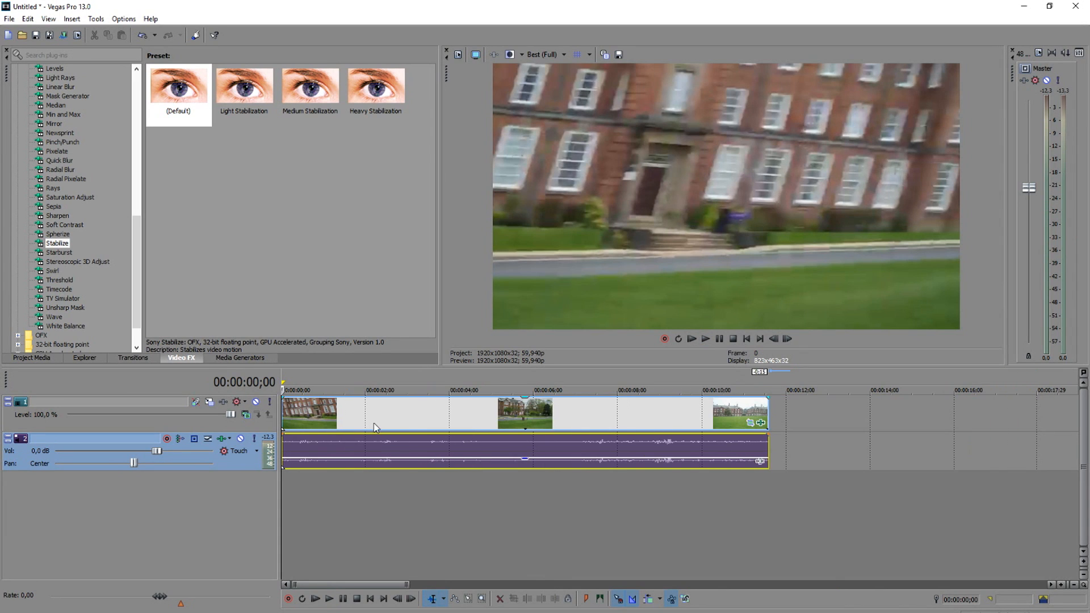
{"action": "mouse_move", "coordinate": [356, 376]}
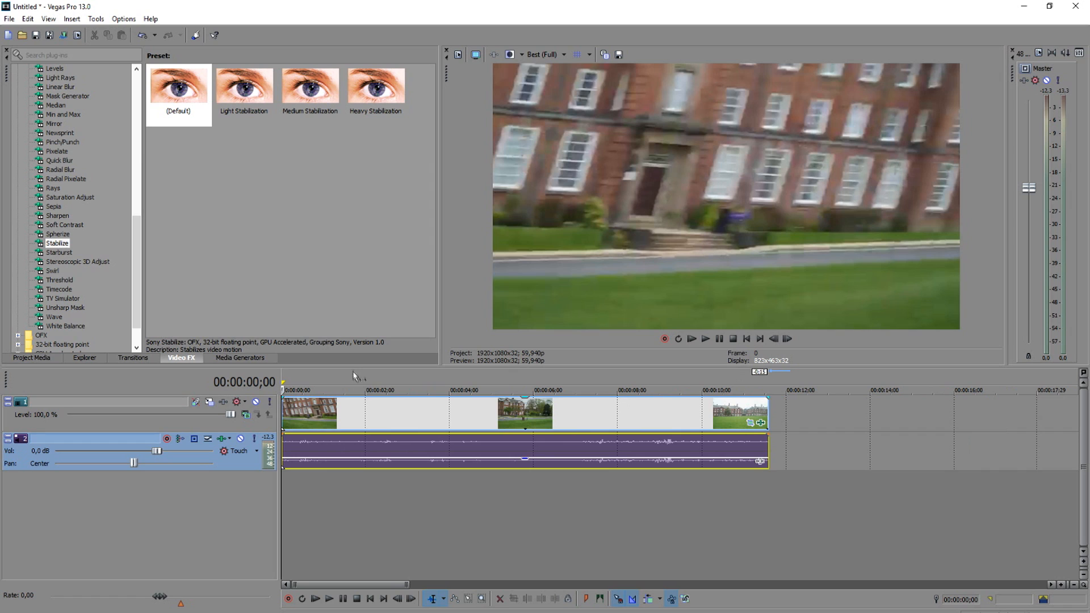
{"action": "mouse_move", "coordinate": [246, 304]}
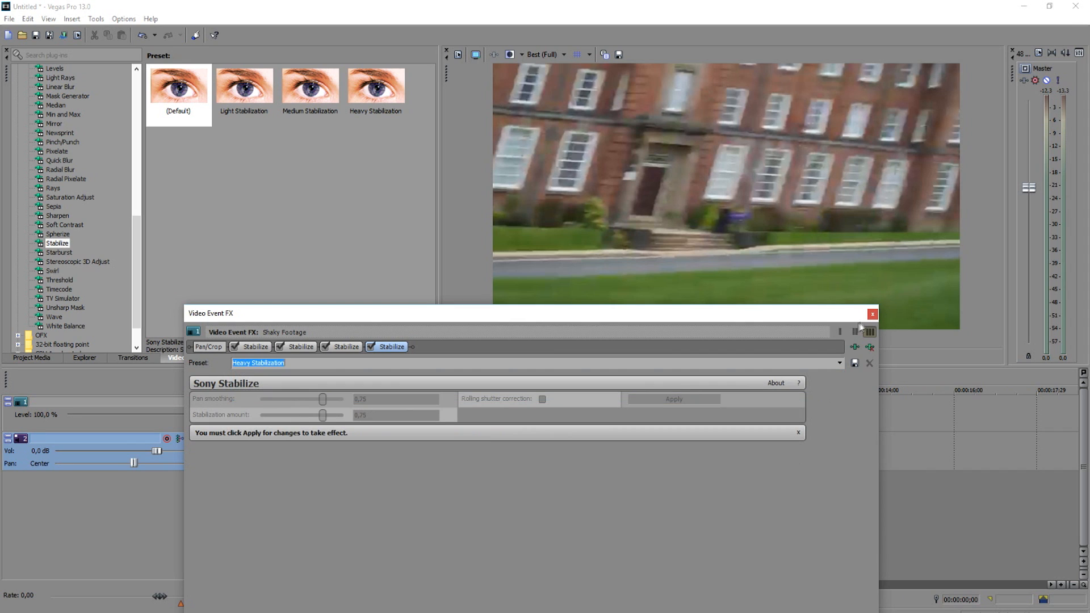
- Close the Video Event FX window and return to the nine-second building clip
{"action": "left_click", "coordinate": [872, 313]}
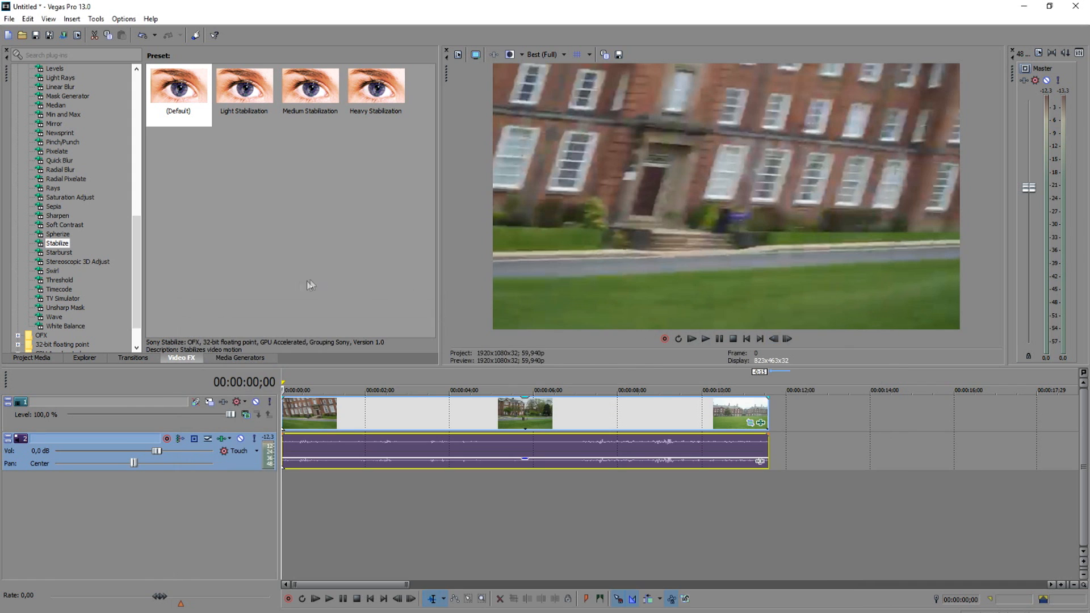
{"action": "left_click", "coordinate": [57, 243]}
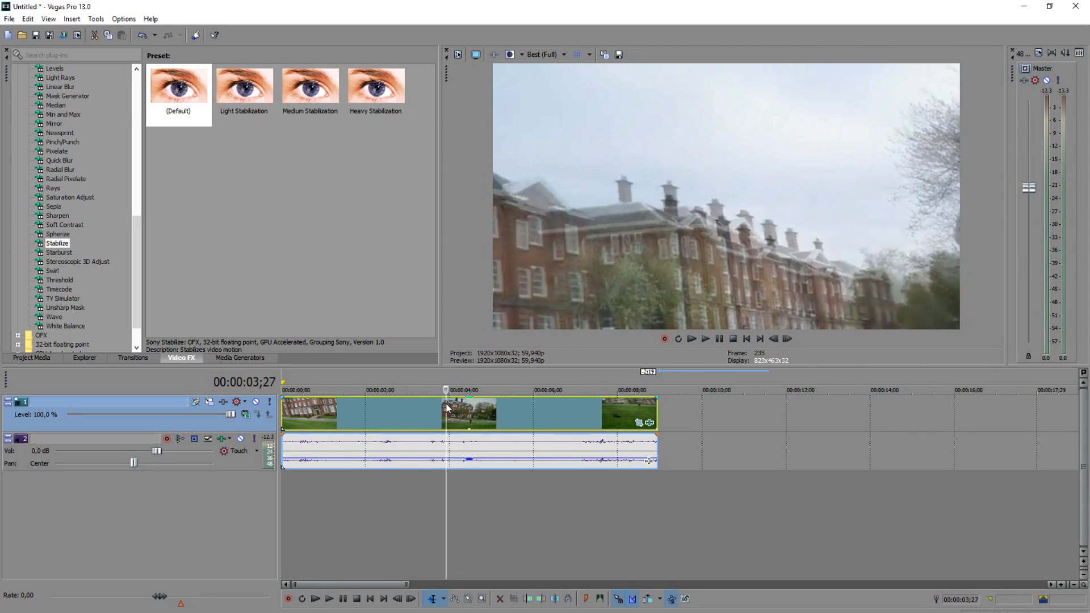
{"action": "mouse_move", "coordinate": [106, 252]}
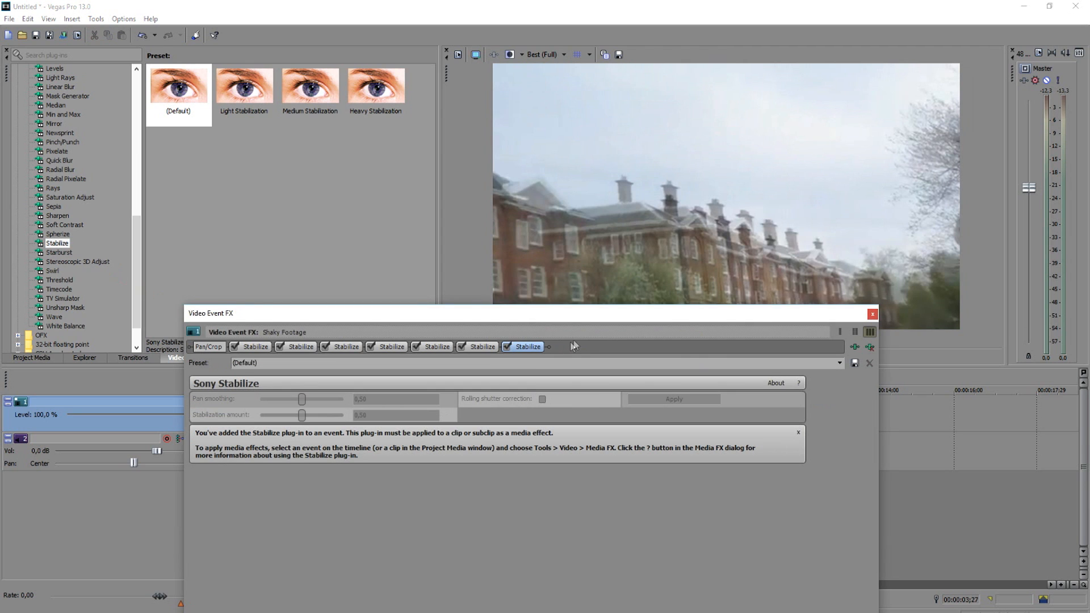
- Set the eighth Stabilize instance to Heavy Stabilization and close Video Event FX
{"action": "left_click_drag", "start_coordinate": [528, 314], "coordinate": [528, 308]}
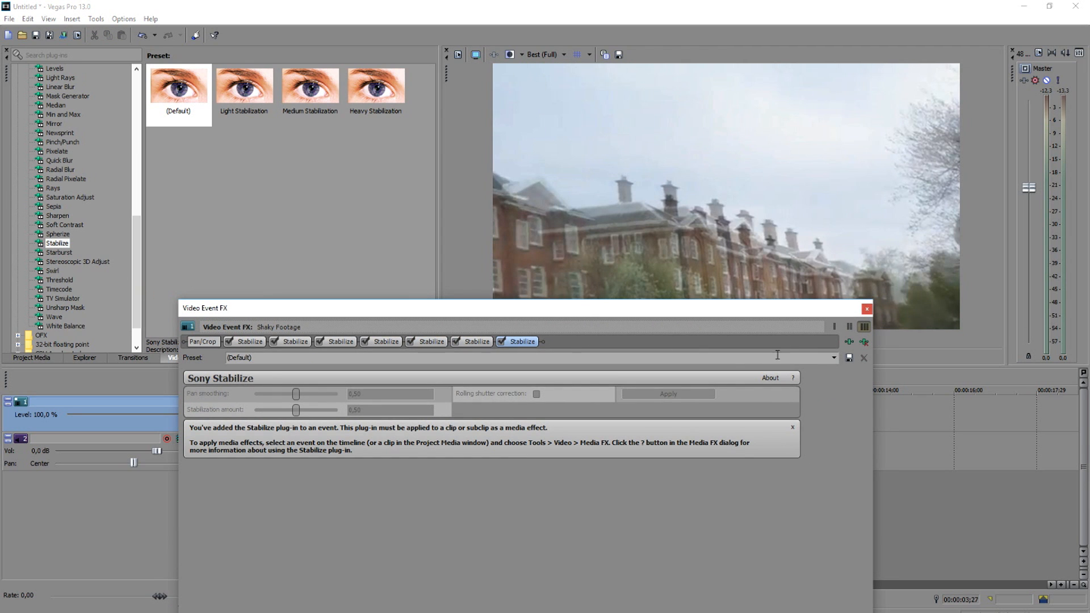
{"action": "left_click", "coordinate": [376, 85]}
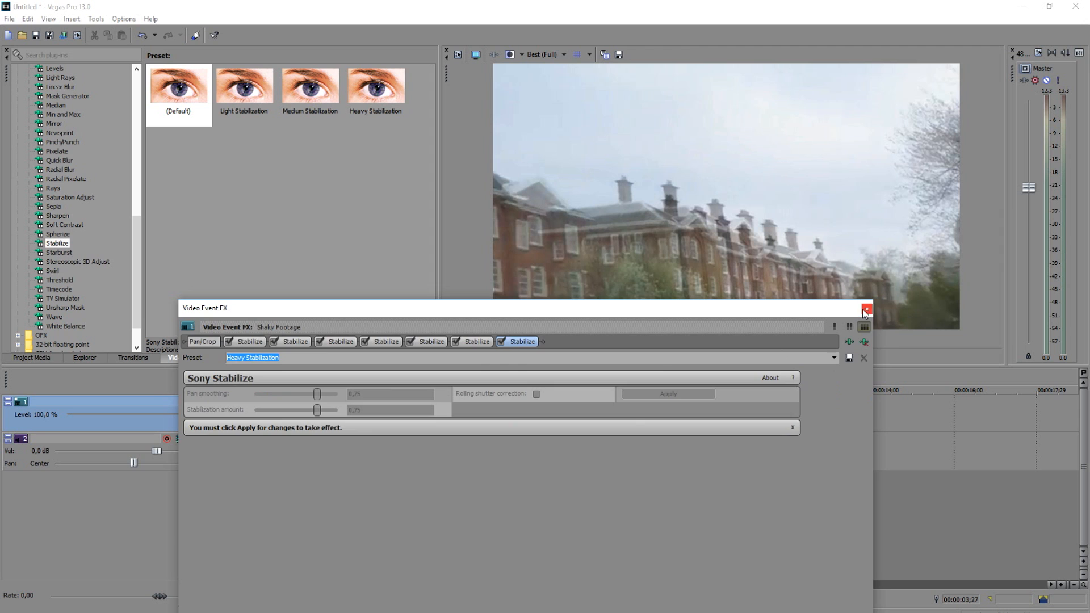
{"action": "left_click", "coordinate": [867, 310]}
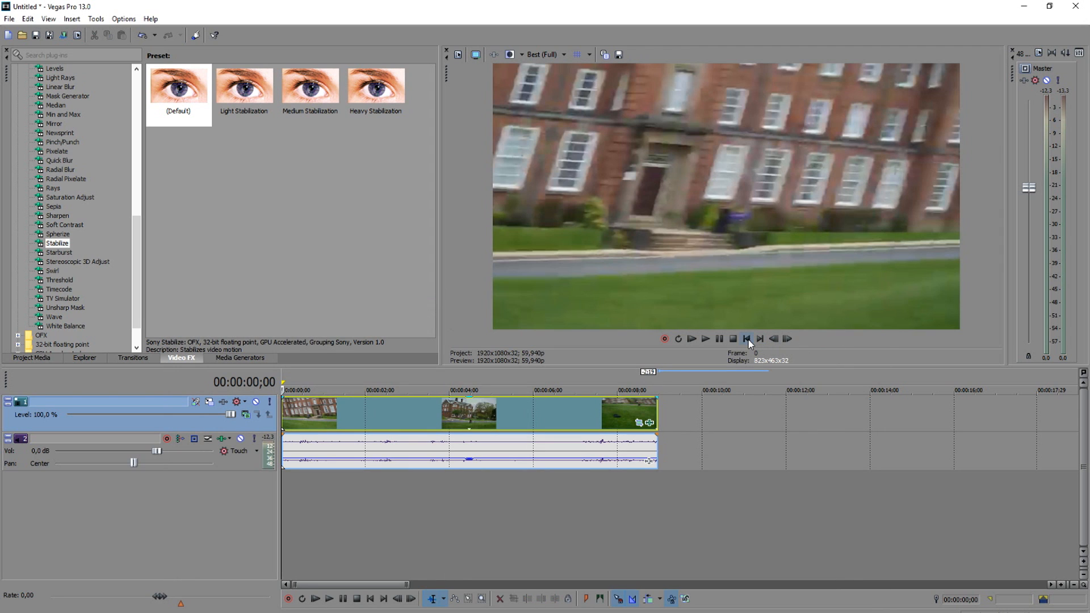
{"action": "mouse_move", "coordinate": [463, 409]}
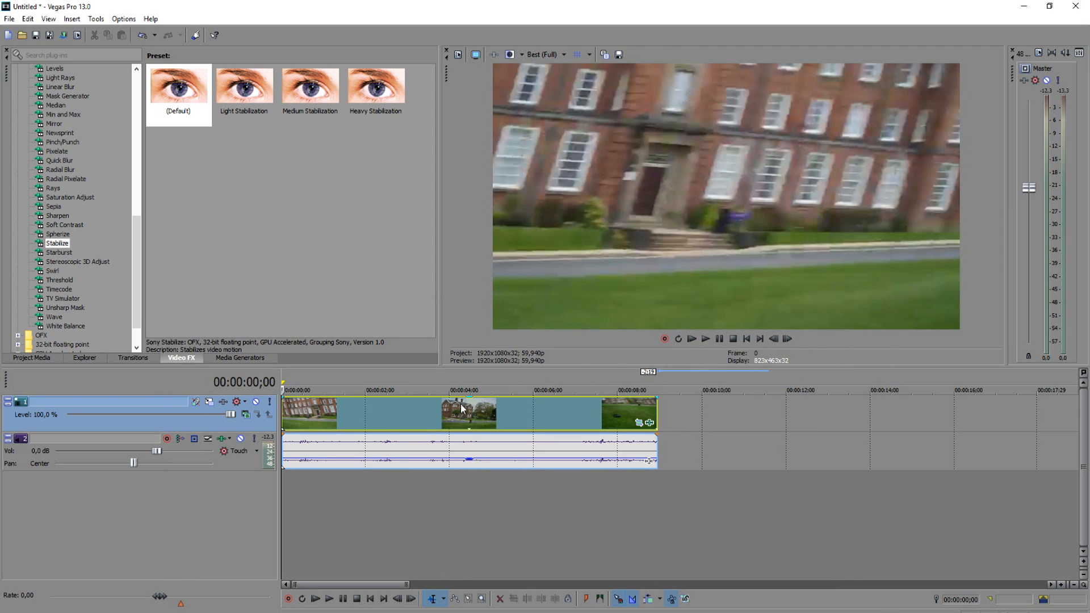
{"action": "mouse_move", "coordinate": [409, 406]}
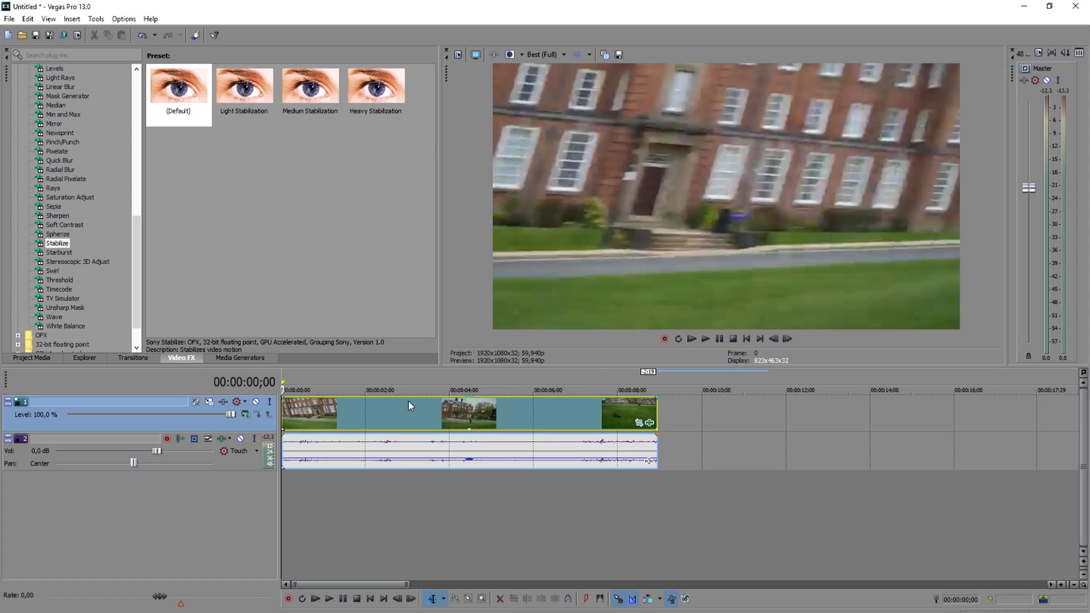